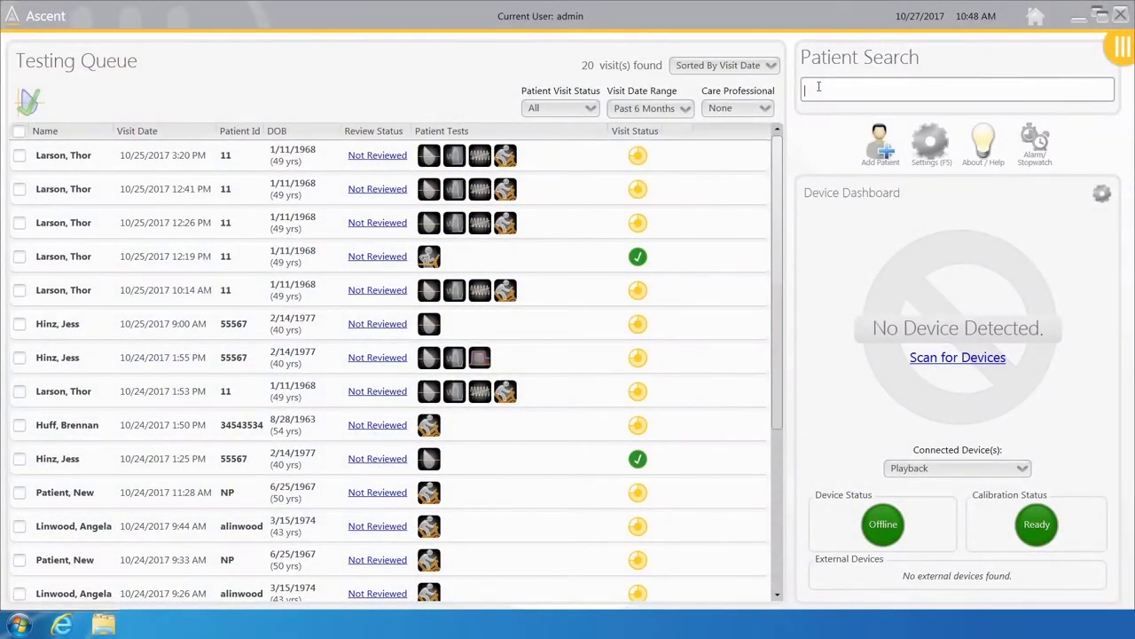
pyautogui.write('h')
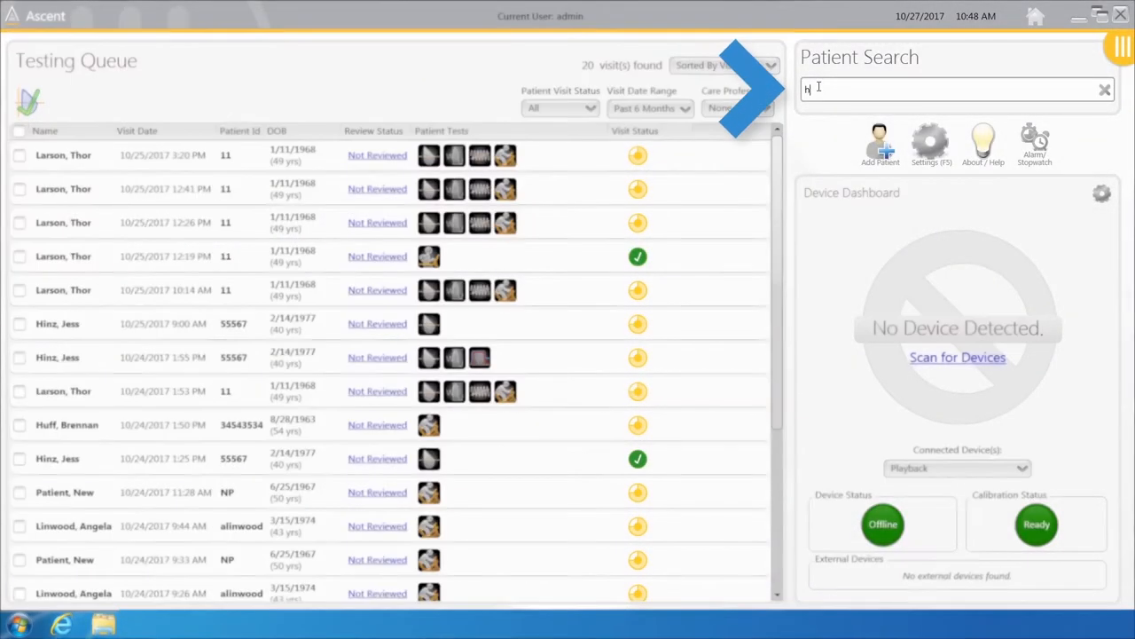
pyautogui.write('inz')
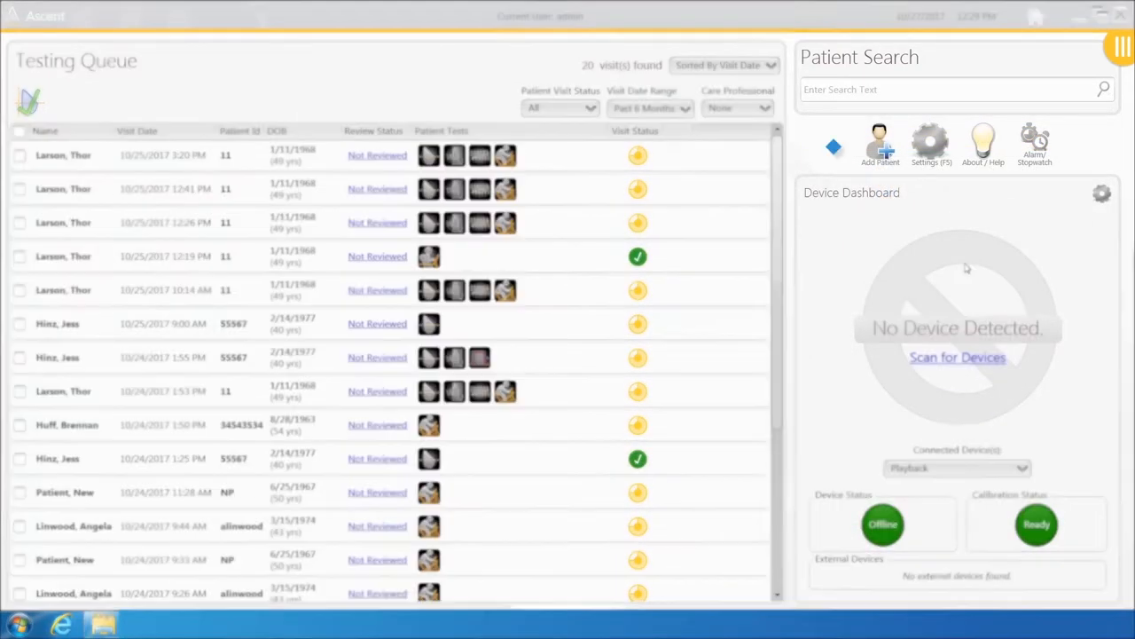
pyautogui.click(880, 144)
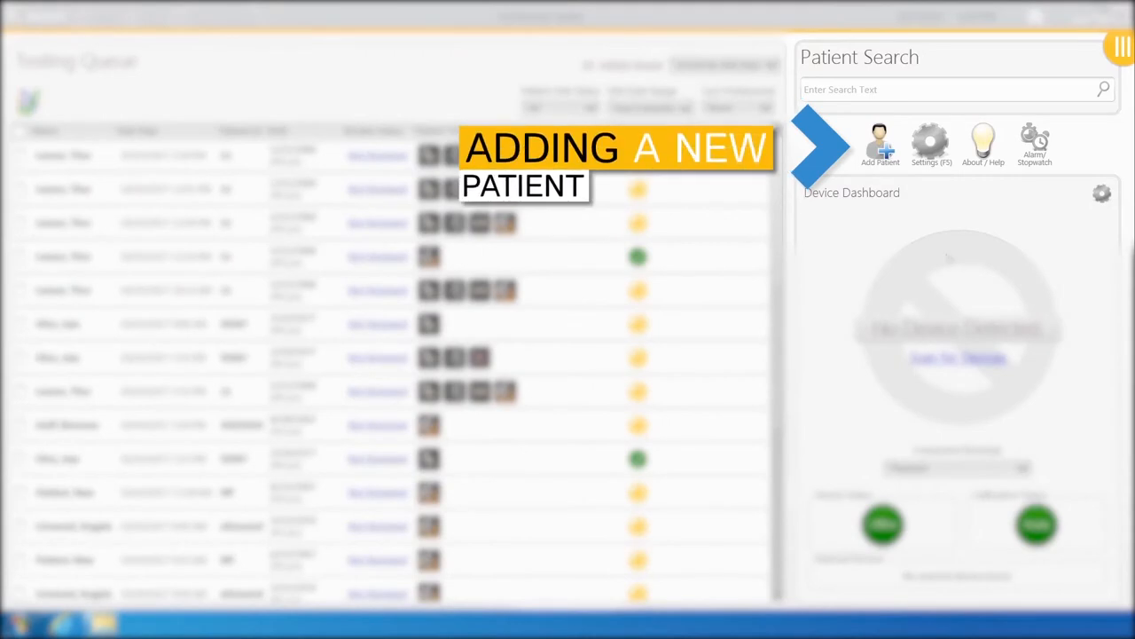
pyautogui.click(880, 145)
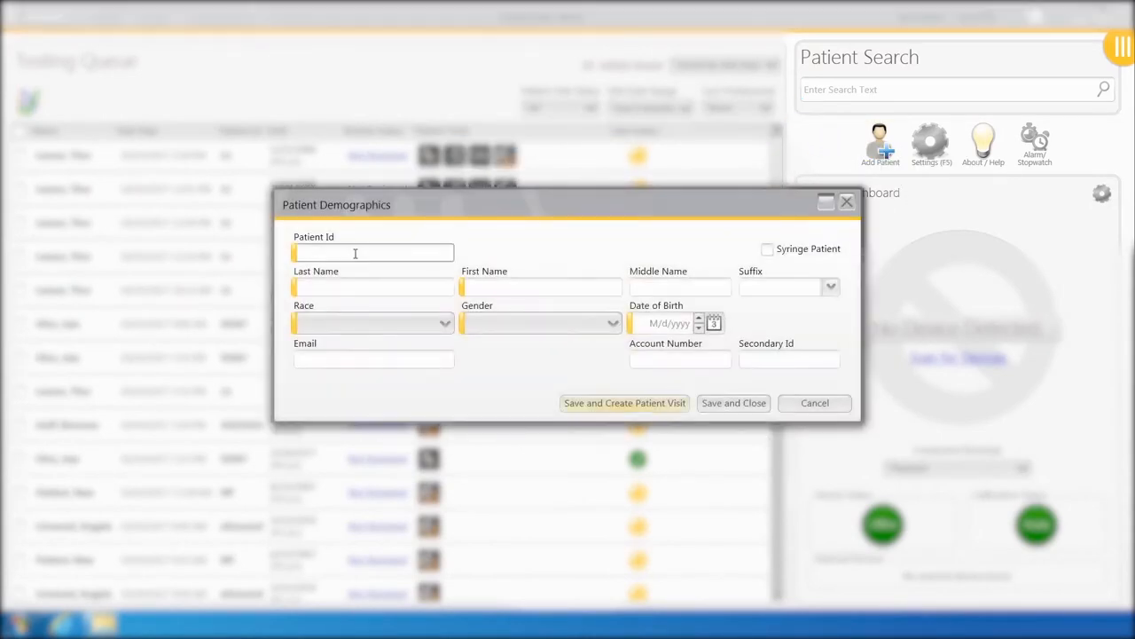
pyautogui.write('55568')
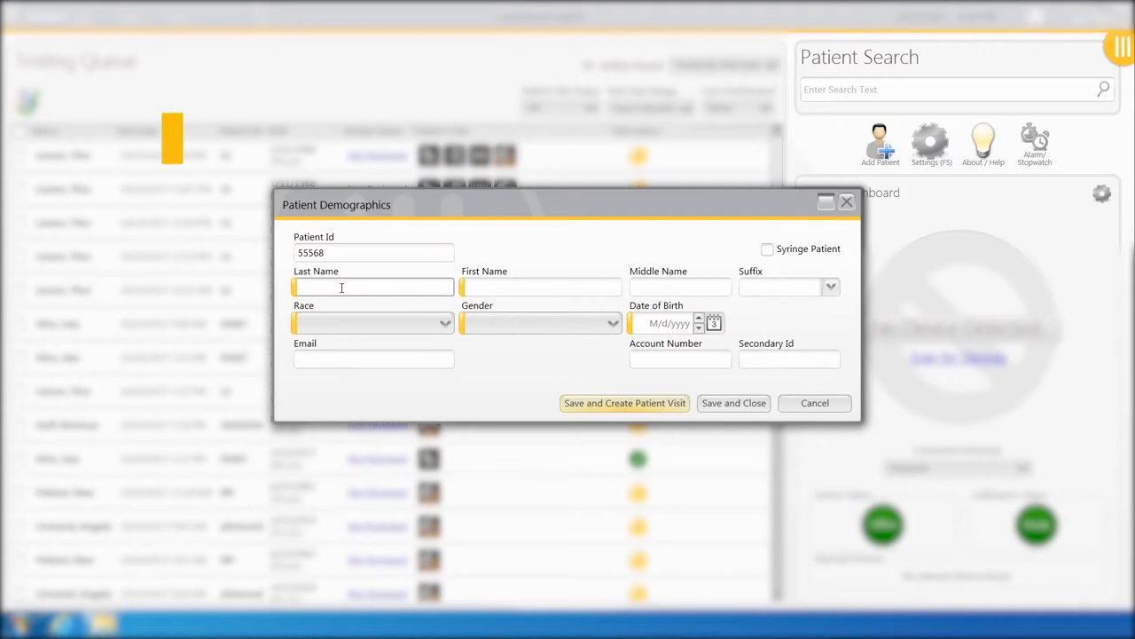
pyautogui.write('Hinz')
pyautogui.click(542, 286)
pyautogui.write('Jess')
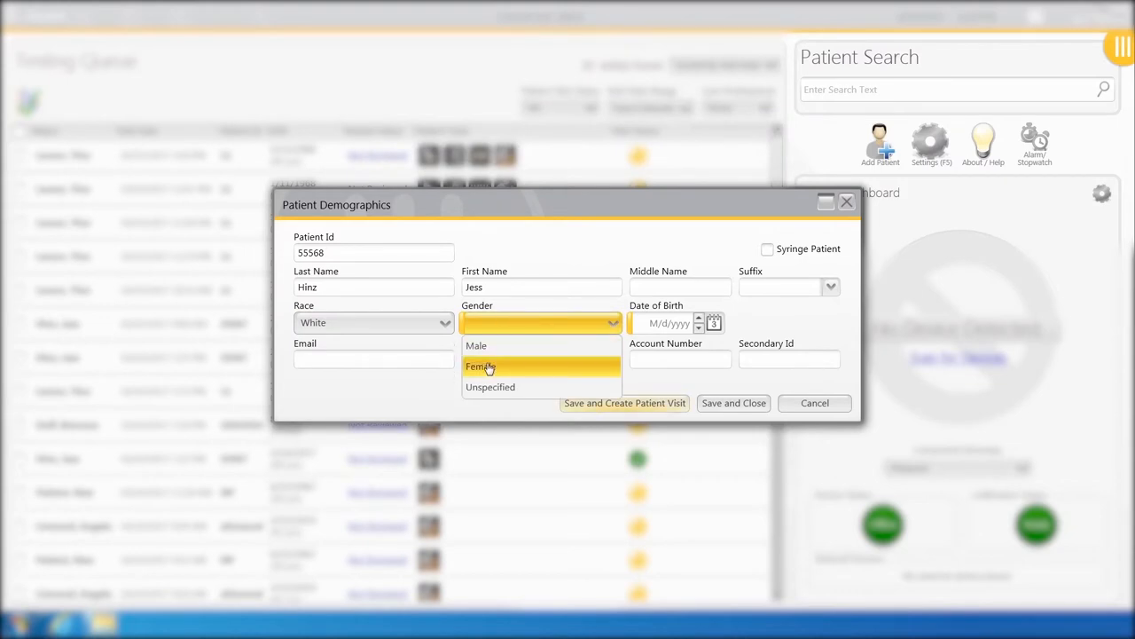
pyautogui.click(481, 366)
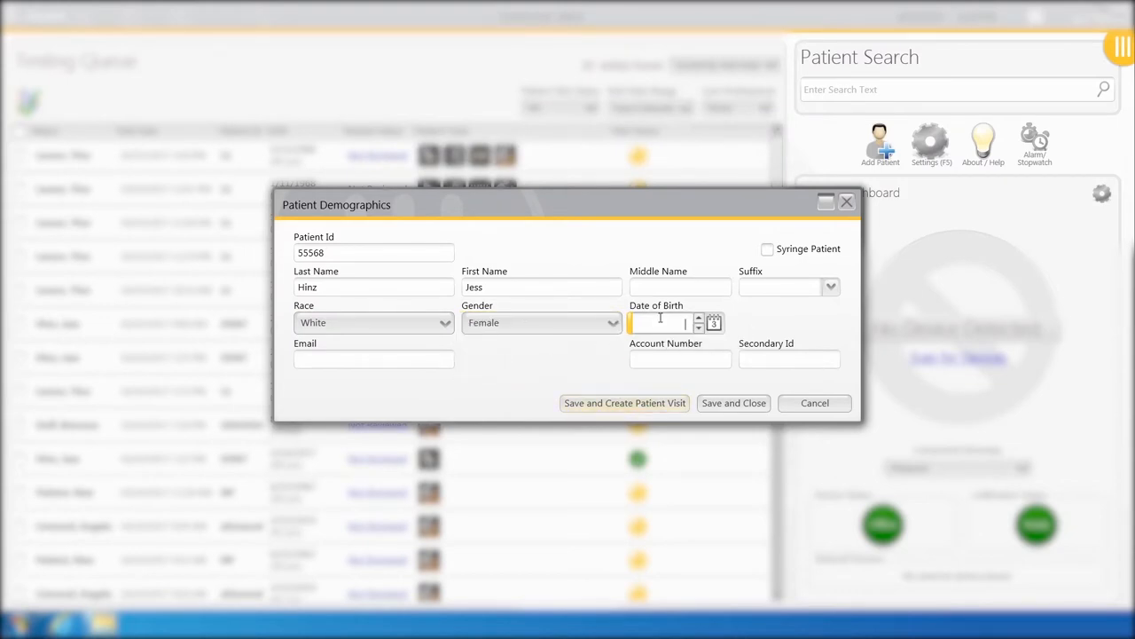
pyautogui.write('2/14/77')
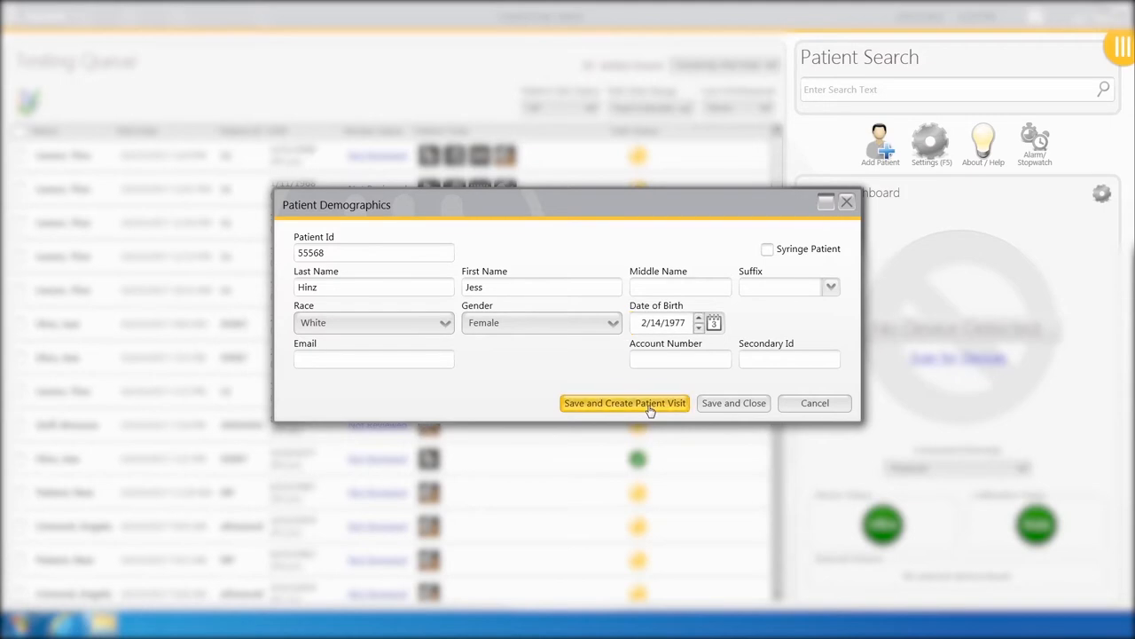
# Step: Save the patient and start a visit noting Coal Mine occupation and 10 years smoking
pyautogui.click(624, 402)
pyautogui.write('C')
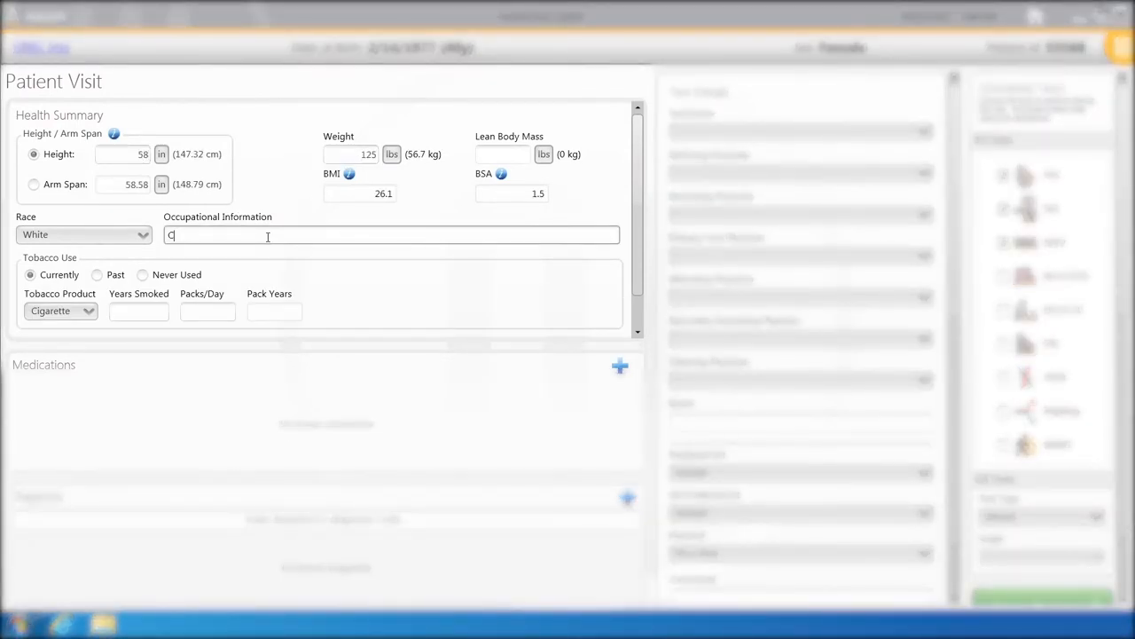
pyautogui.write('oal Mine')
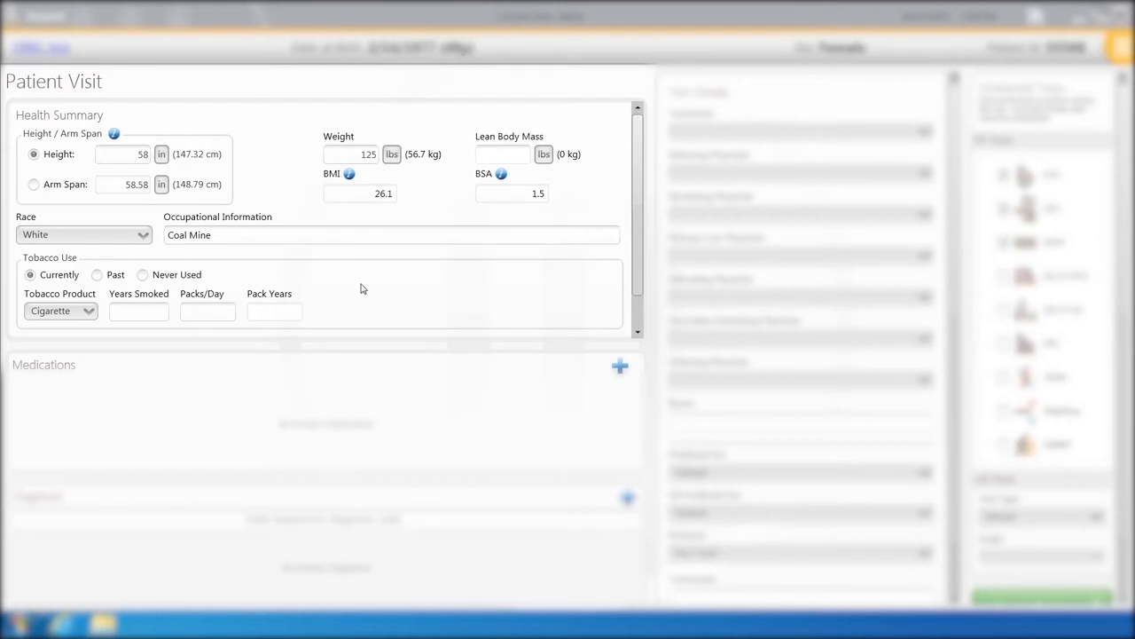
pyautogui.click(138, 313)
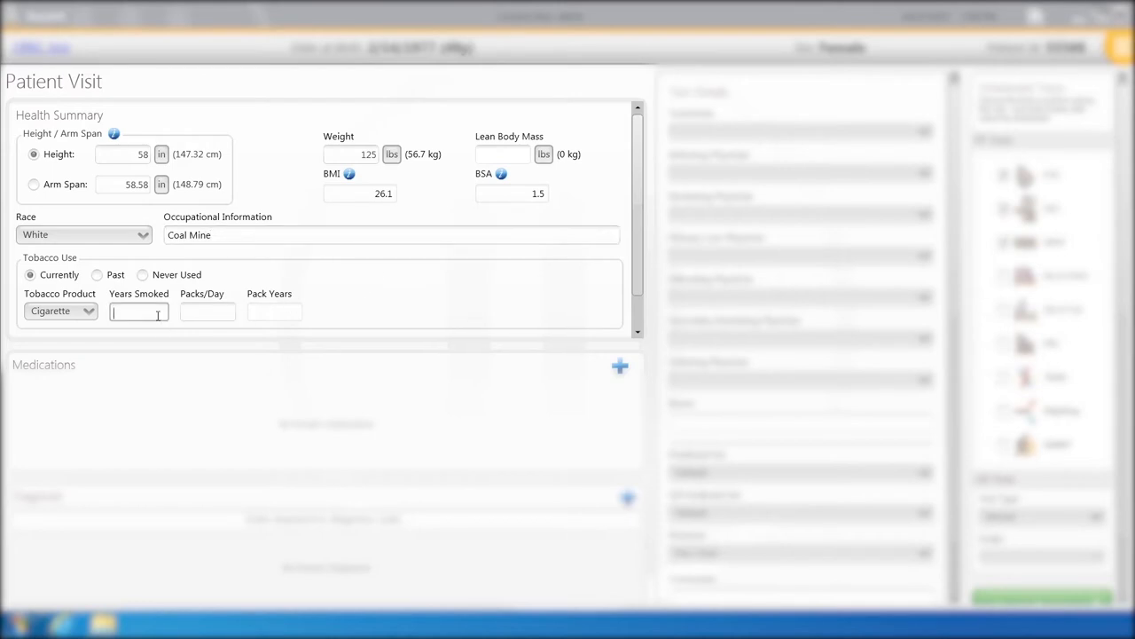
pyautogui.write('10')
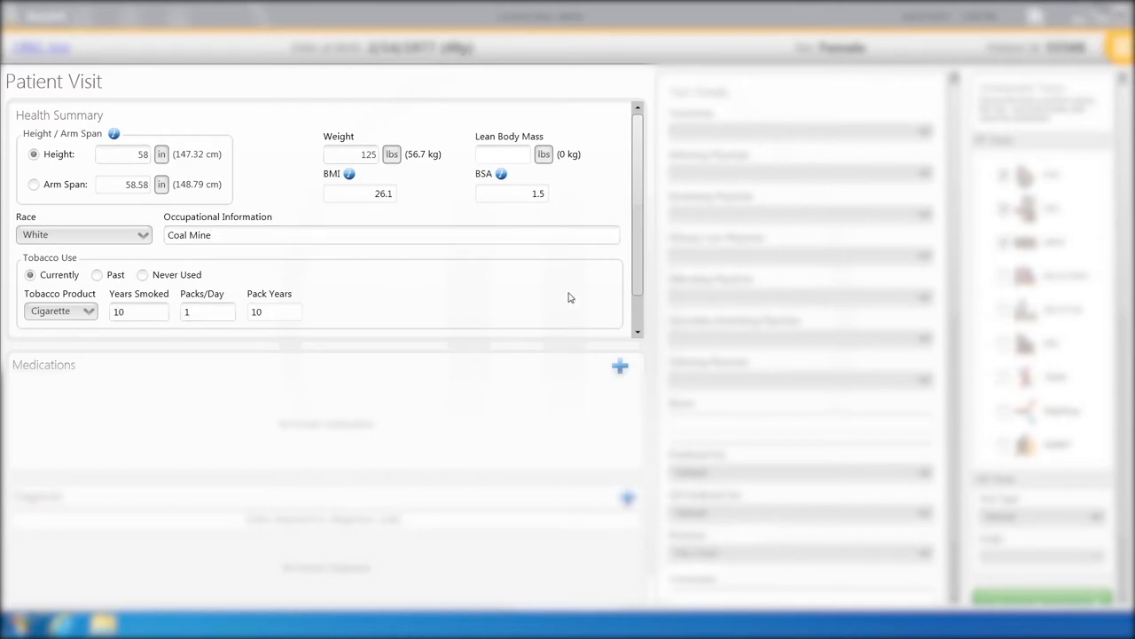
pyautogui.moveTo(635, 275)
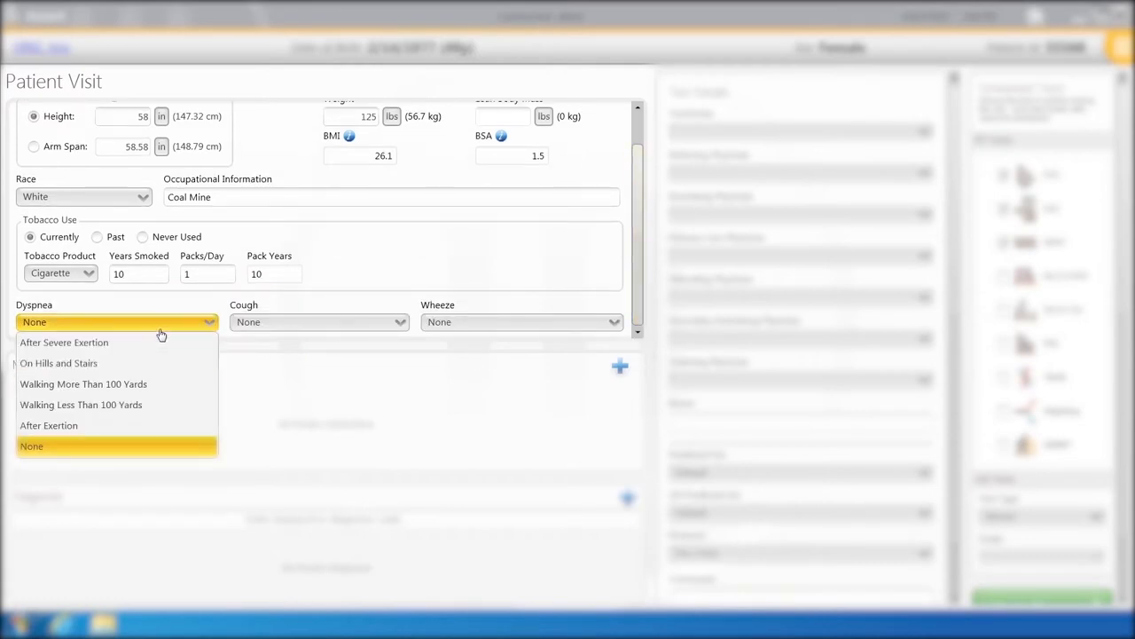
# Step: Record dyspnea On Hills and Stairs and wheeze Rare
pyautogui.click(58, 362)
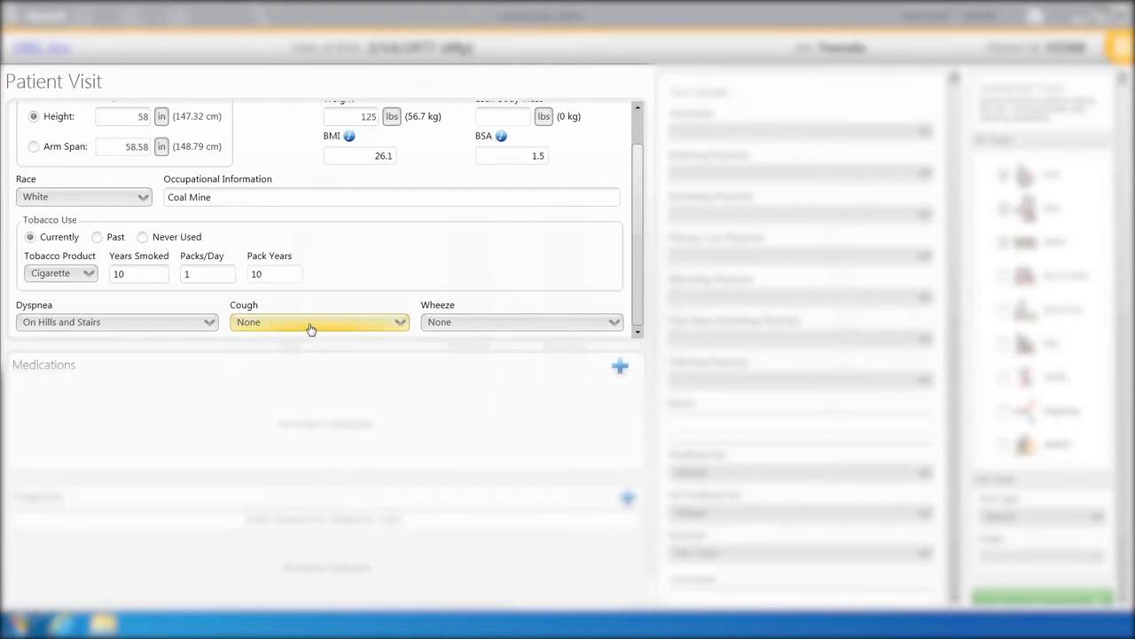
pyautogui.click(522, 321)
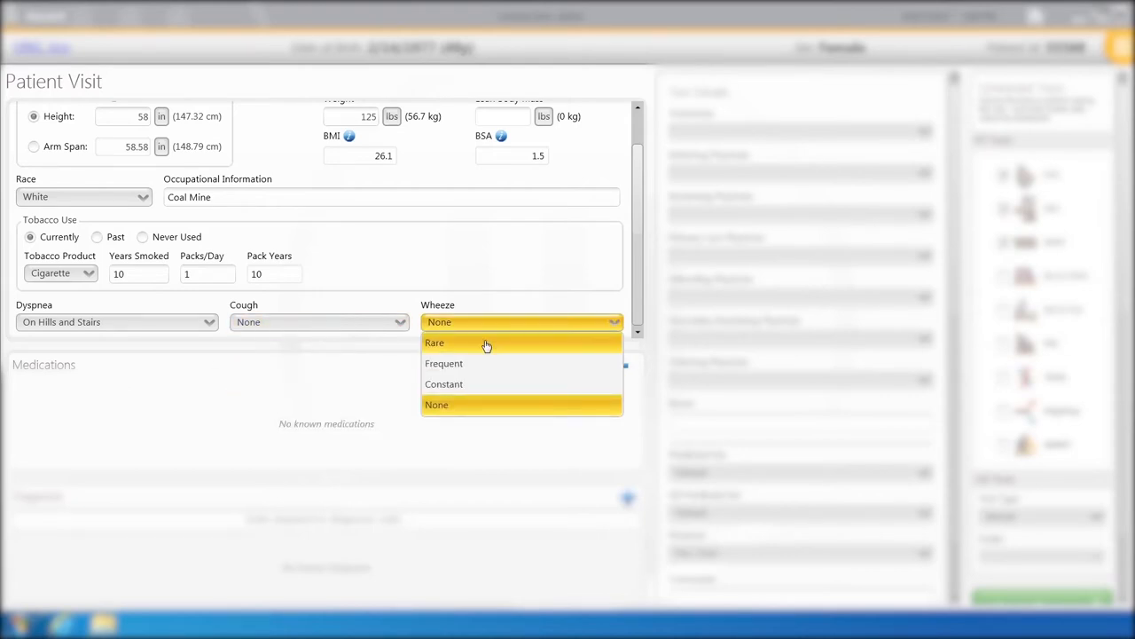
pyautogui.click(433, 342)
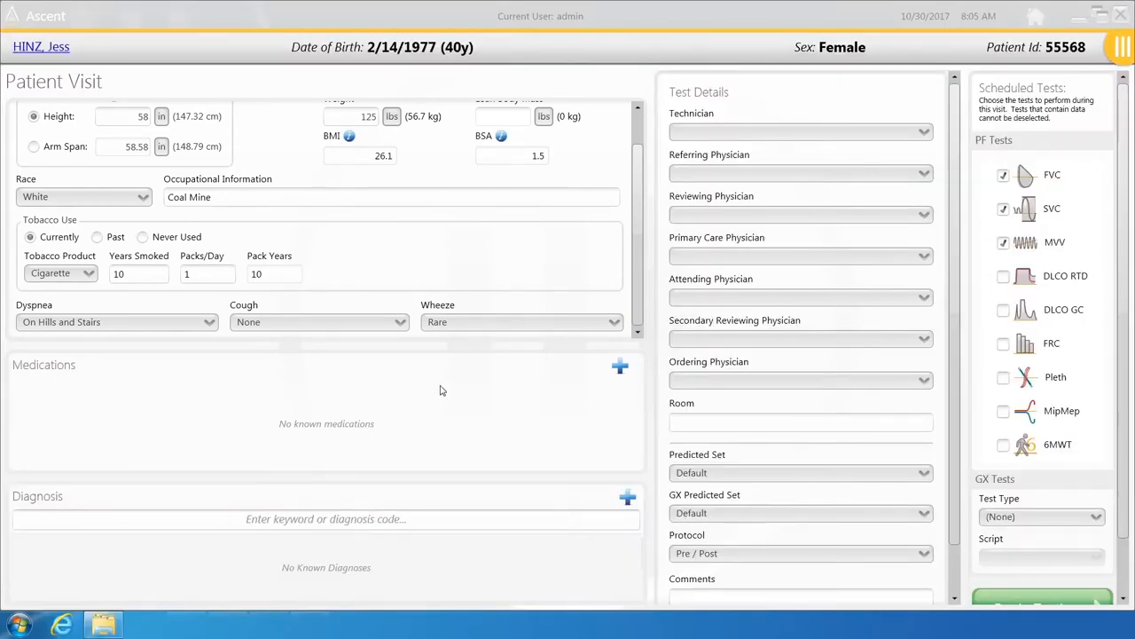
# Step: Add Albuterol with start date 09/01/2016 to the patient's medications
pyautogui.click(621, 365)
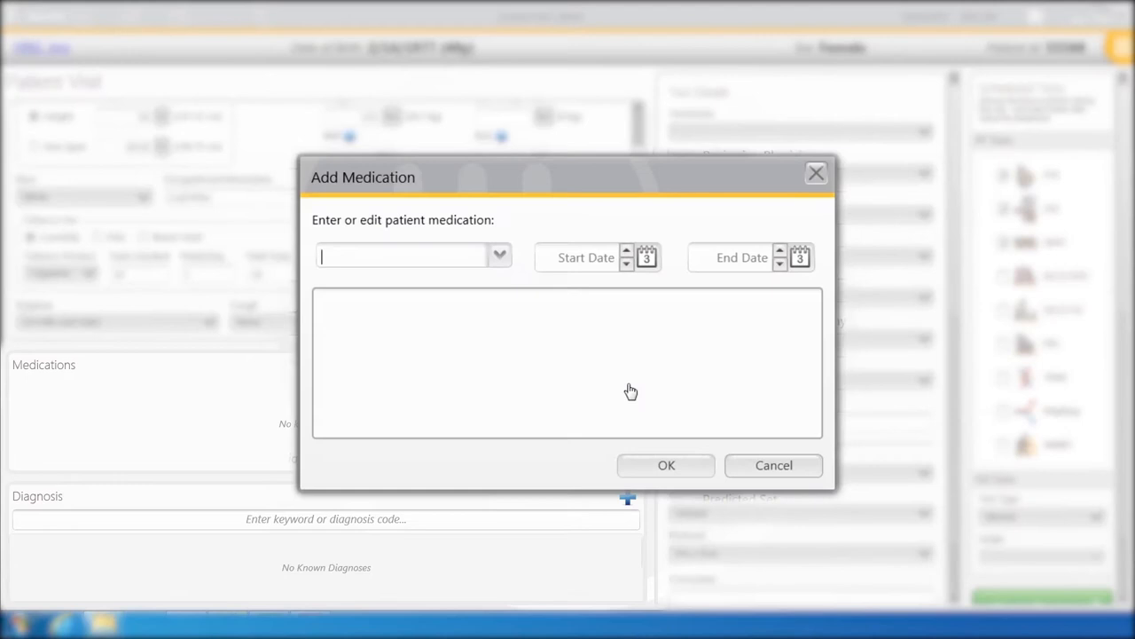
pyautogui.click(499, 255)
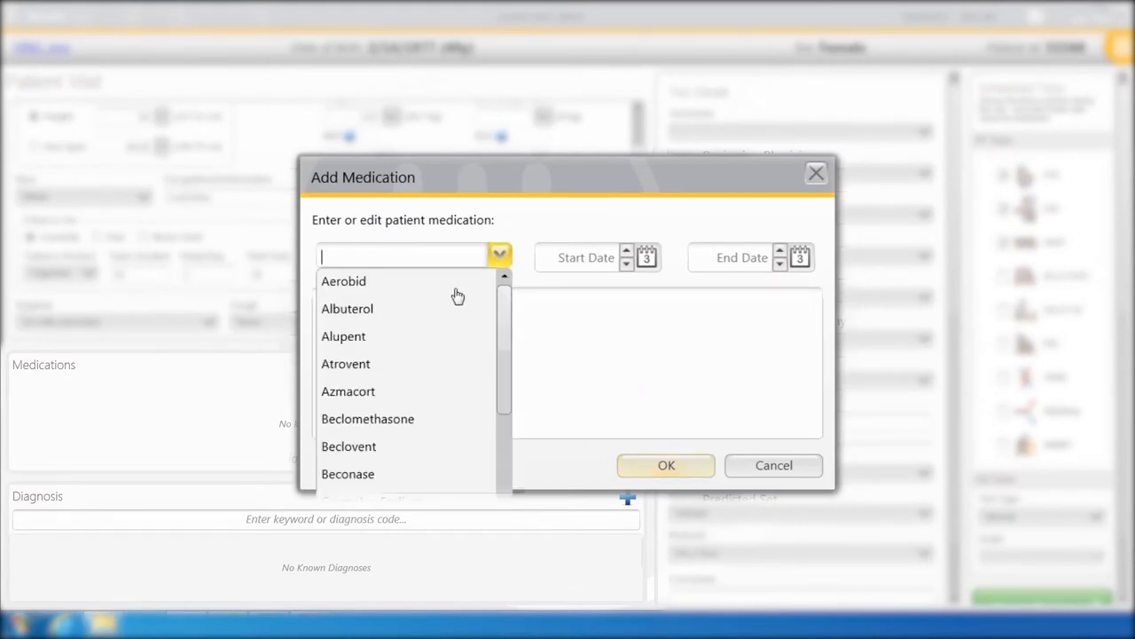
pyautogui.click(348, 309)
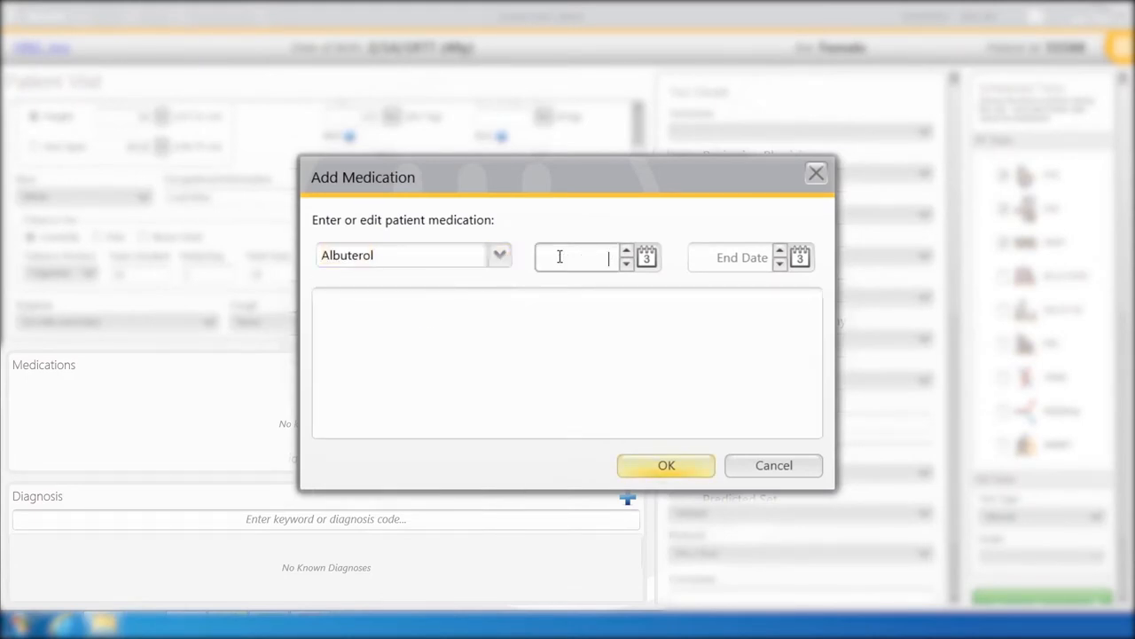
pyautogui.write('09/01/2016')
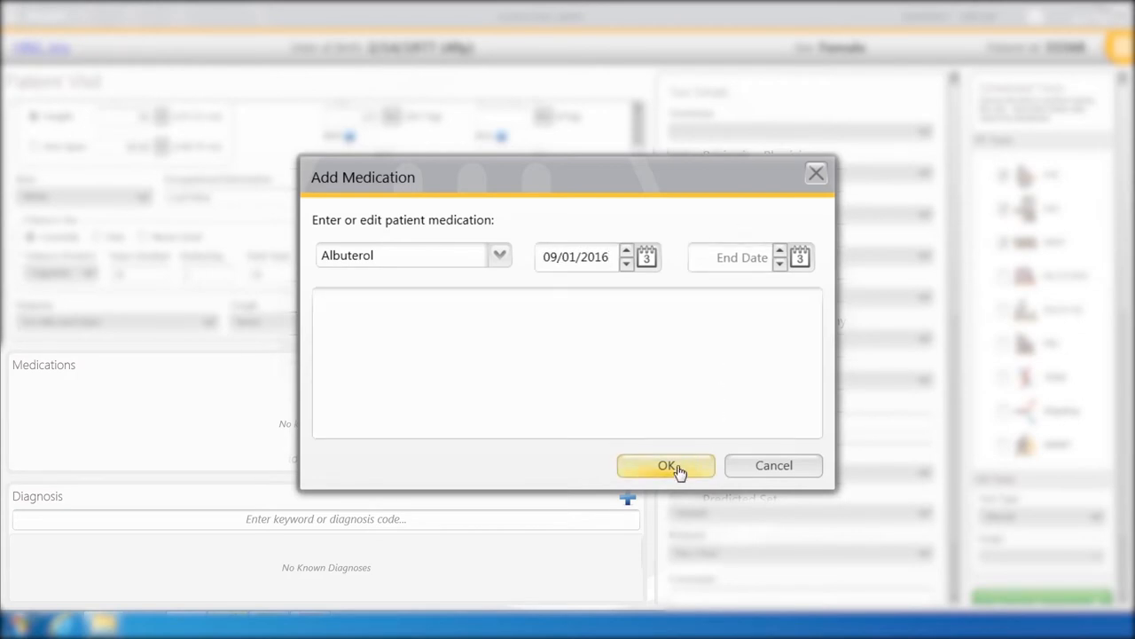
pyautogui.click(667, 464)
pyautogui.write('P')
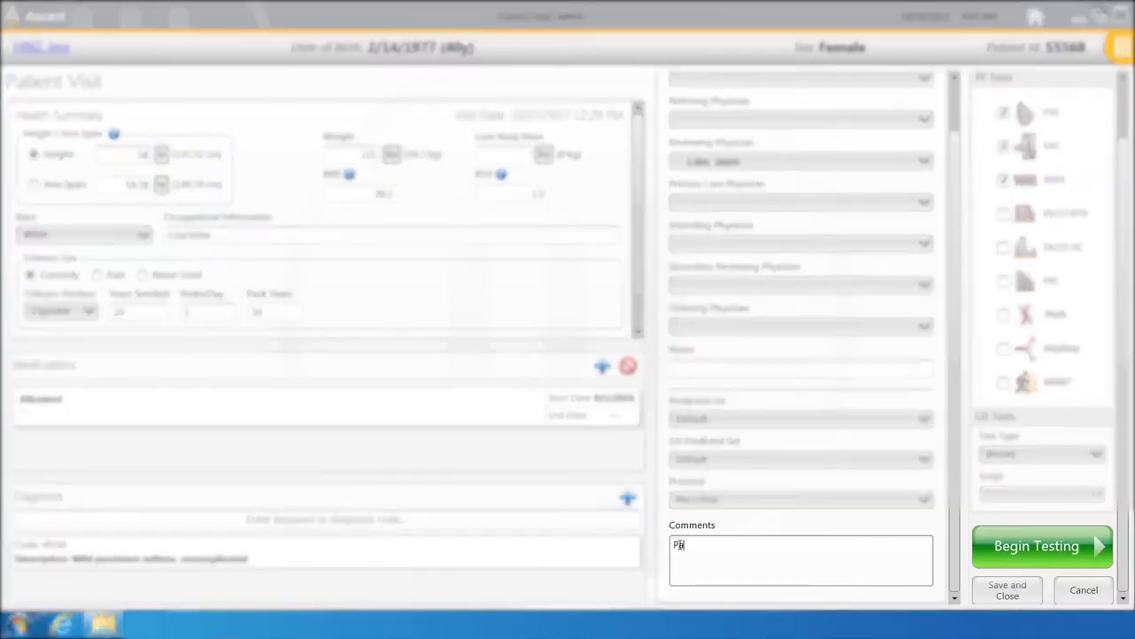
pyautogui.click(1036, 546)
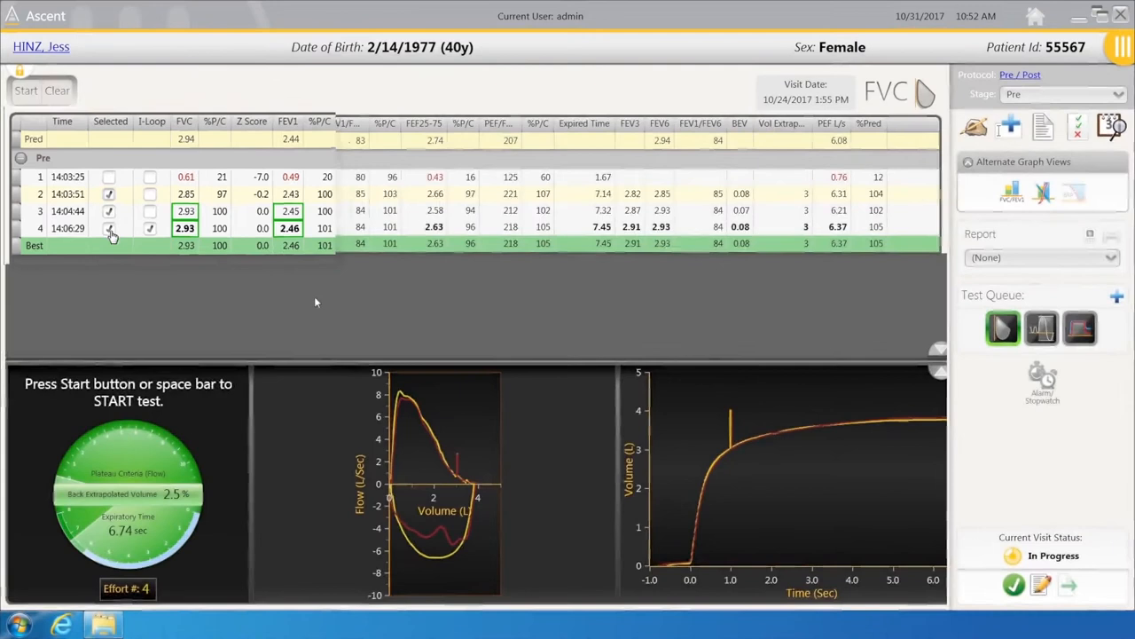
# Step: Select effort 4 in the FVC effort table
pyautogui.click(142, 227)
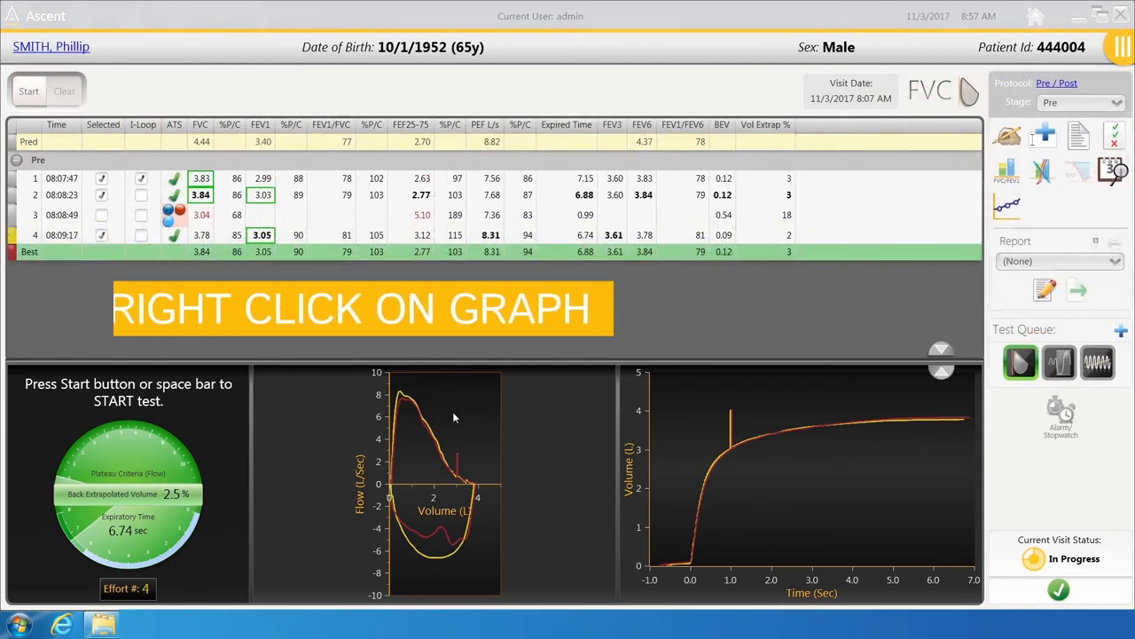
# Step: Set the flow-volume graph to Flow-Volume Montage in Graph Properties
pyautogui.rightClick(454, 417)
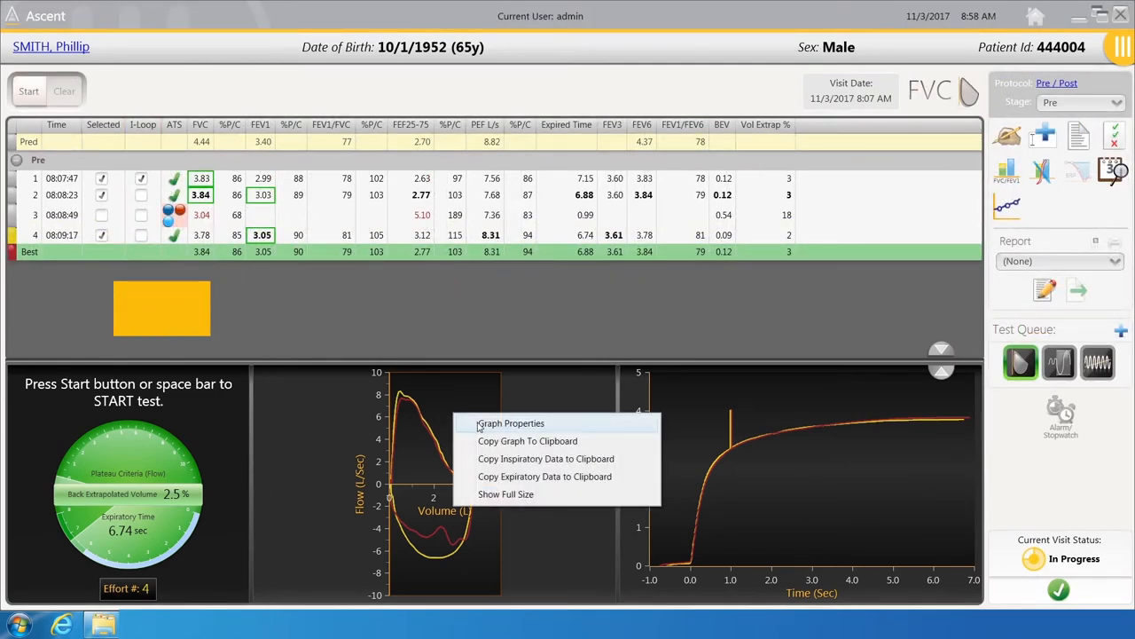
pyautogui.click(511, 422)
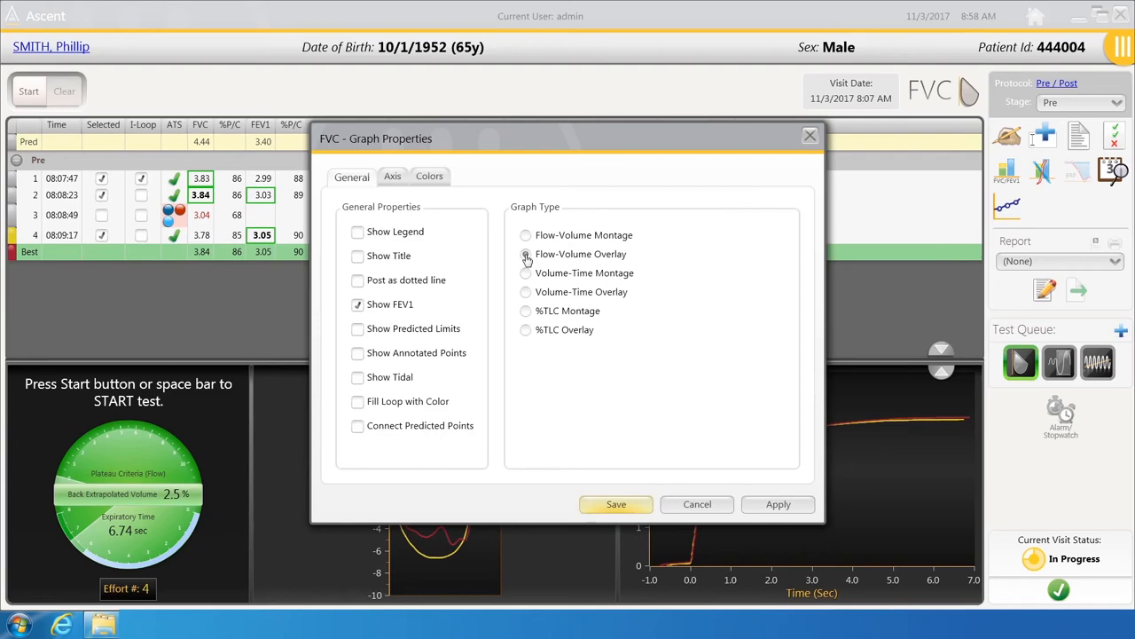
pyautogui.click(525, 234)
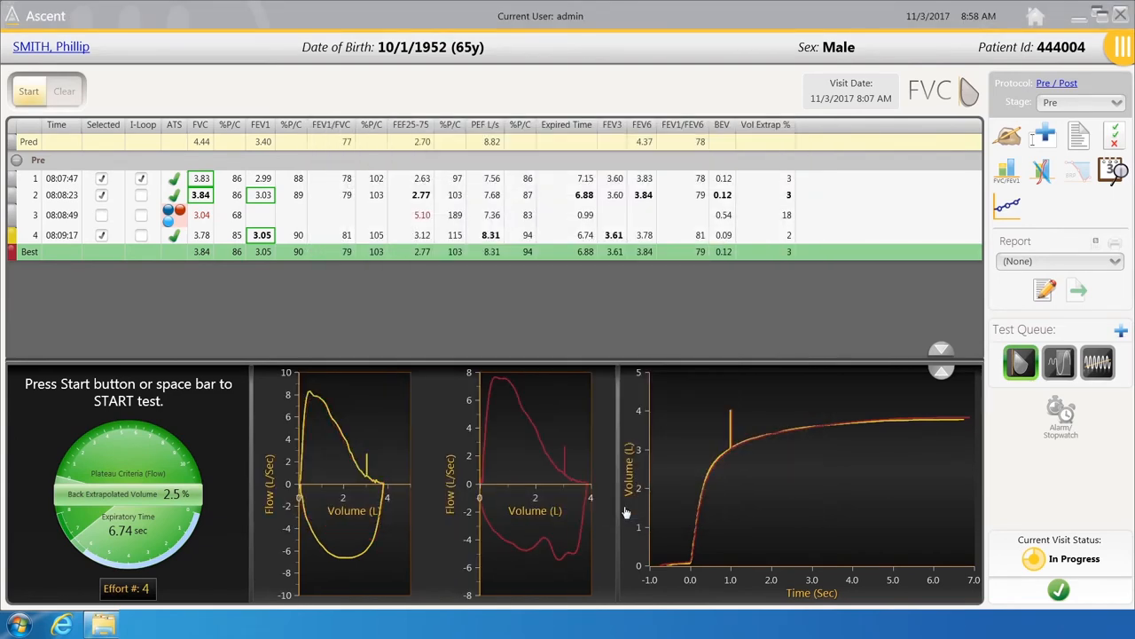
pyautogui.moveTo(372, 415)
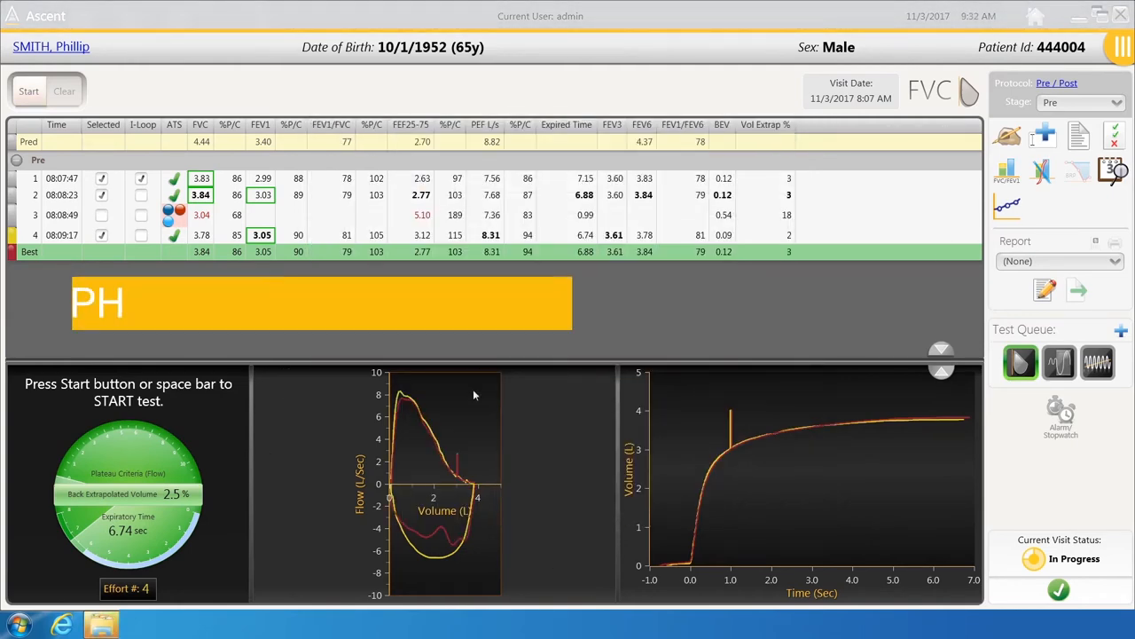
pyautogui.rightClick(475, 396)
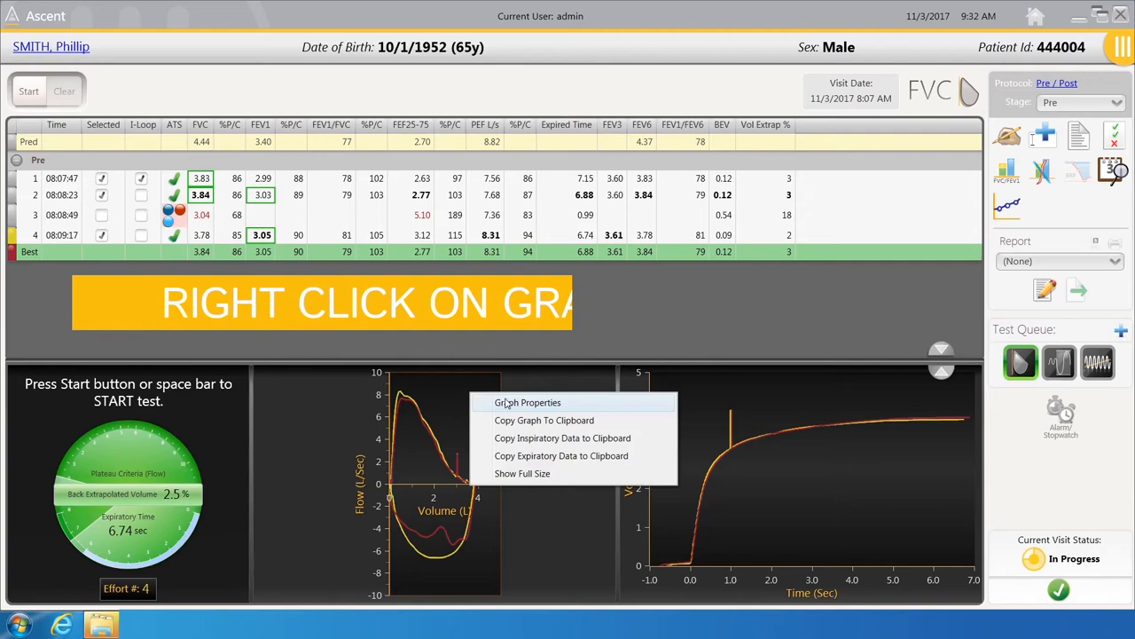
pyautogui.click(527, 401)
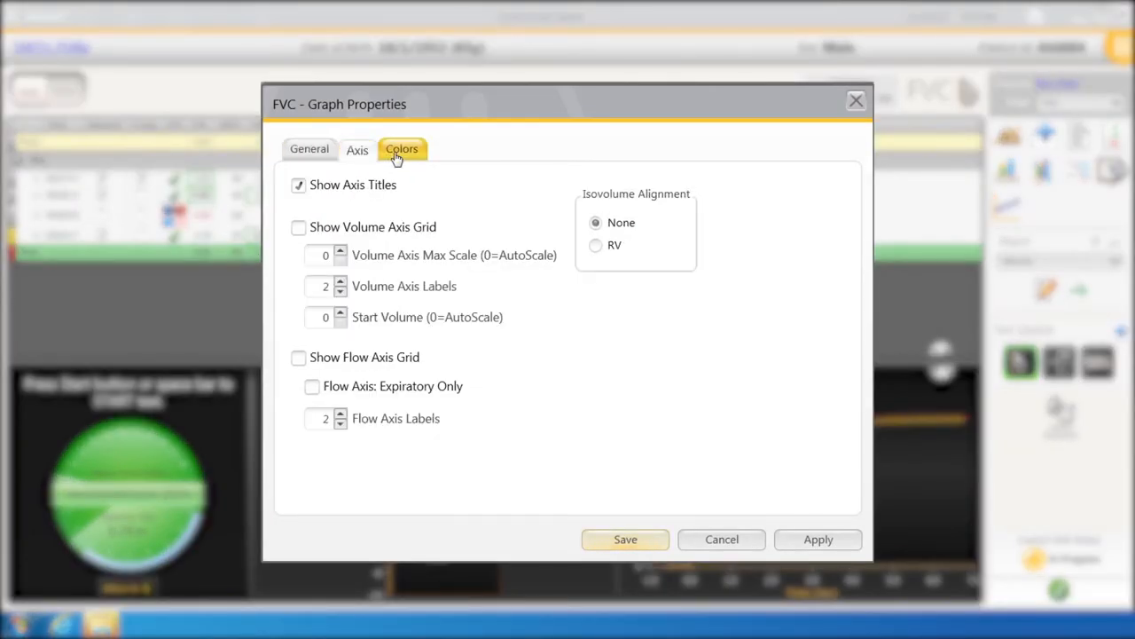
pyautogui.click(401, 149)
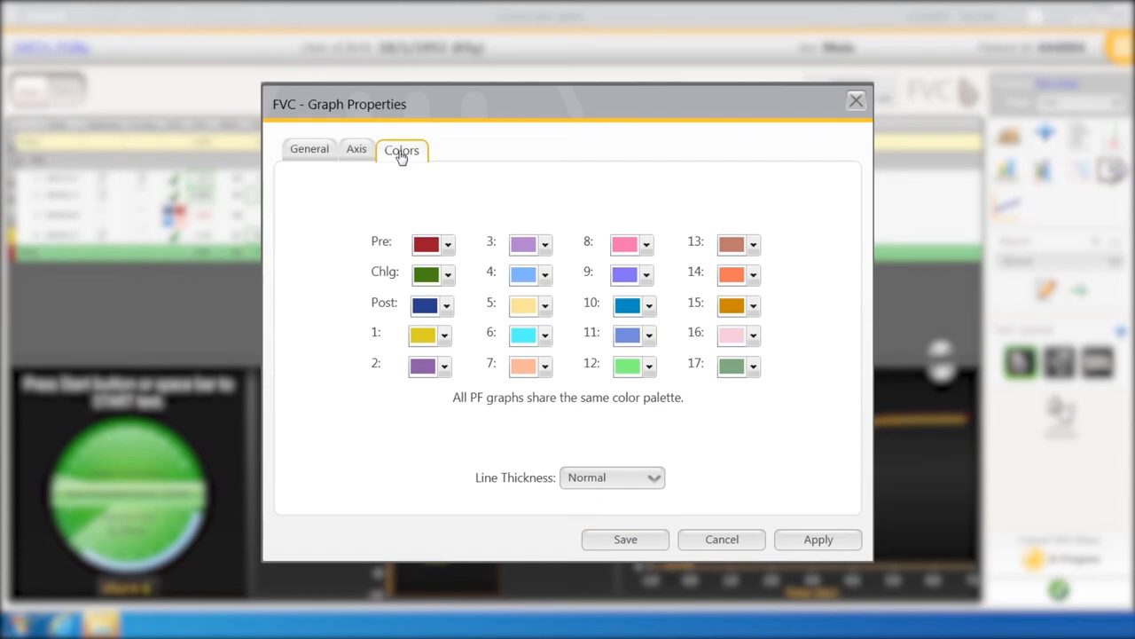
pyautogui.click(357, 149)
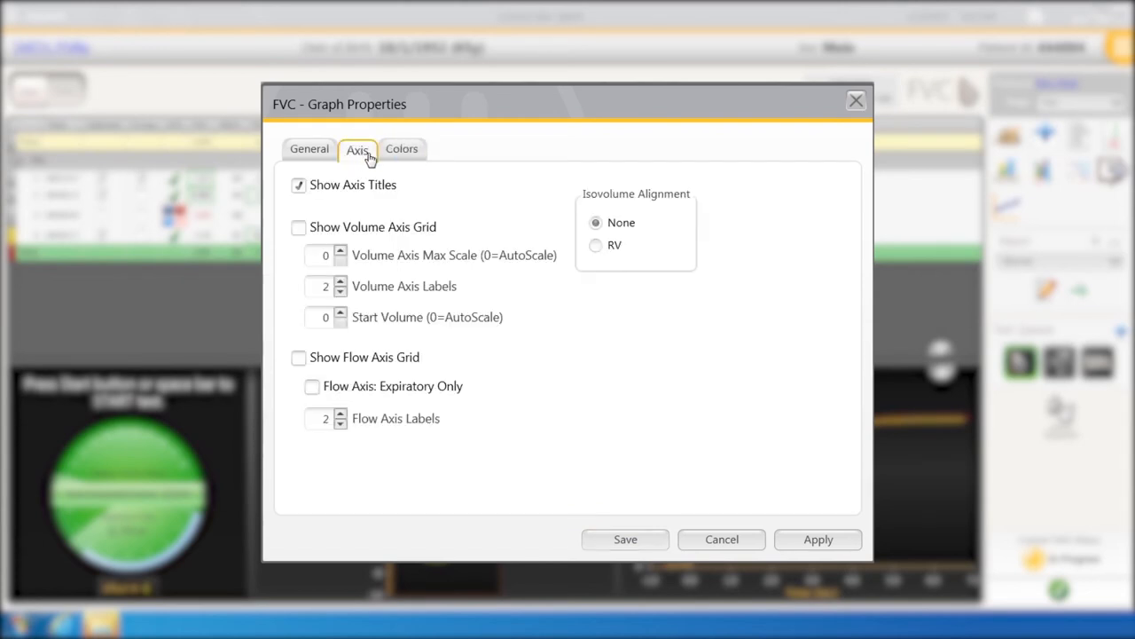
pyautogui.click(401, 149)
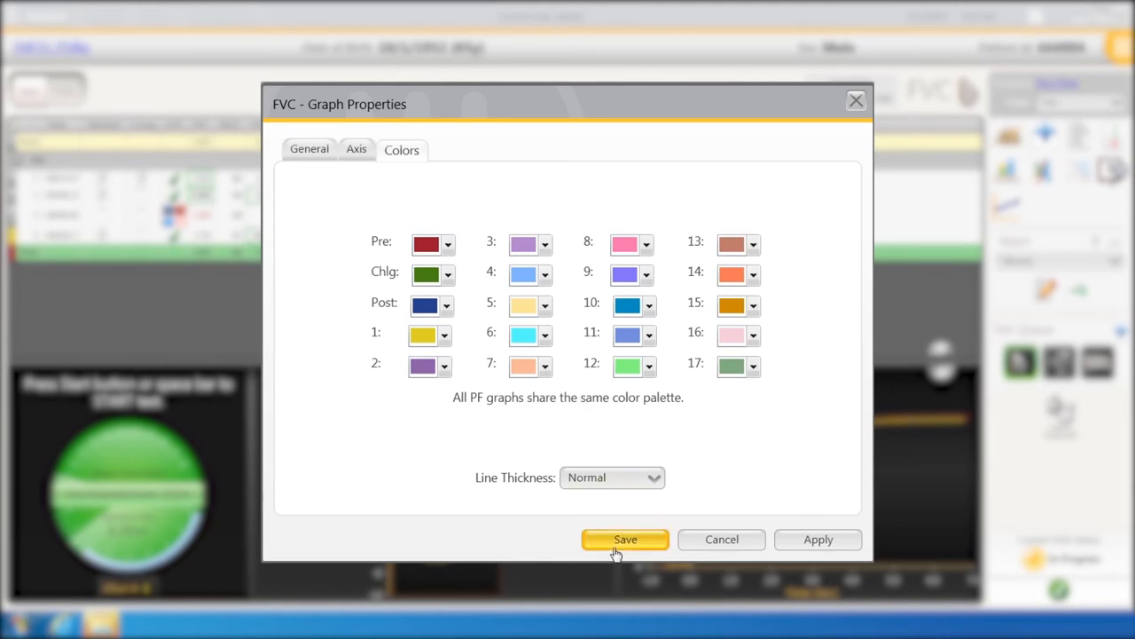
pyautogui.click(625, 540)
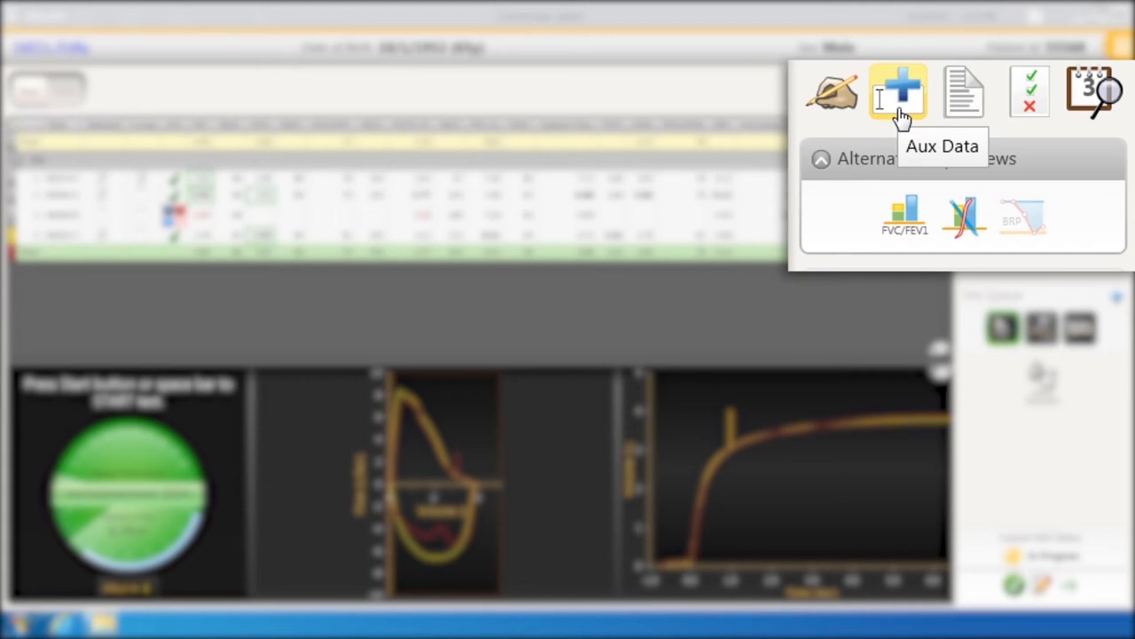
pyautogui.moveTo(965, 98)
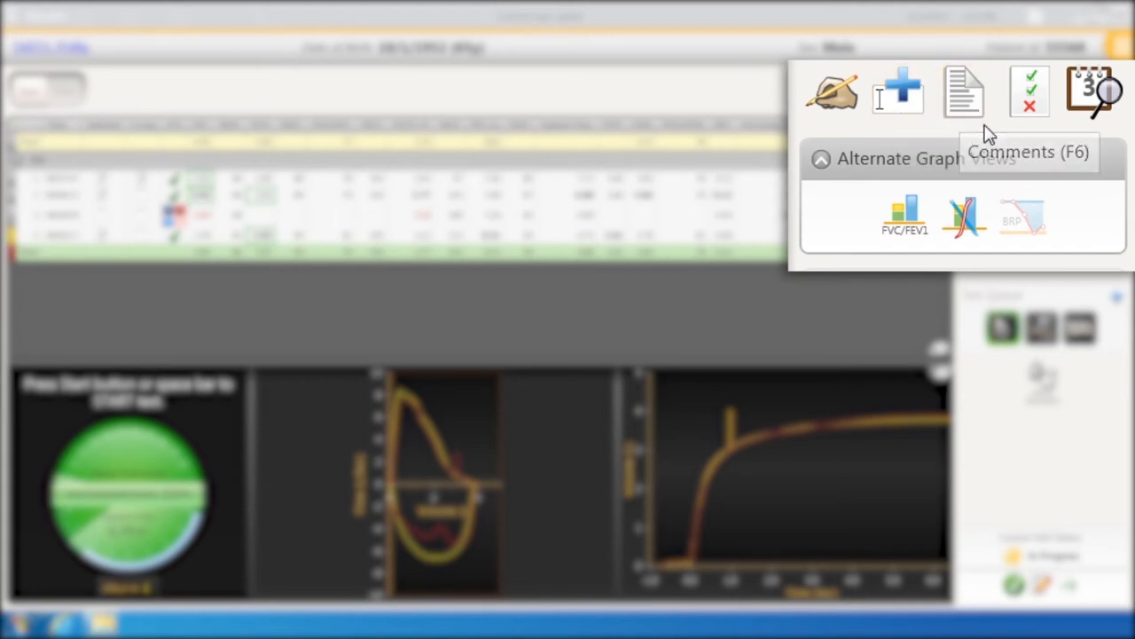
pyautogui.moveTo(1029, 93)
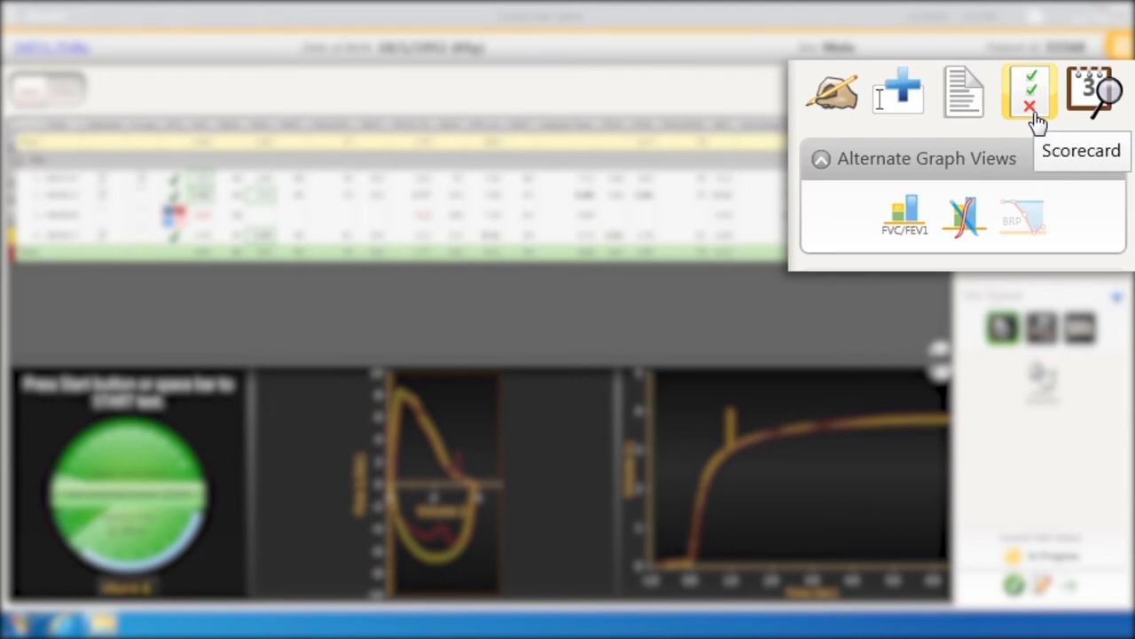
pyautogui.moveTo(1097, 92)
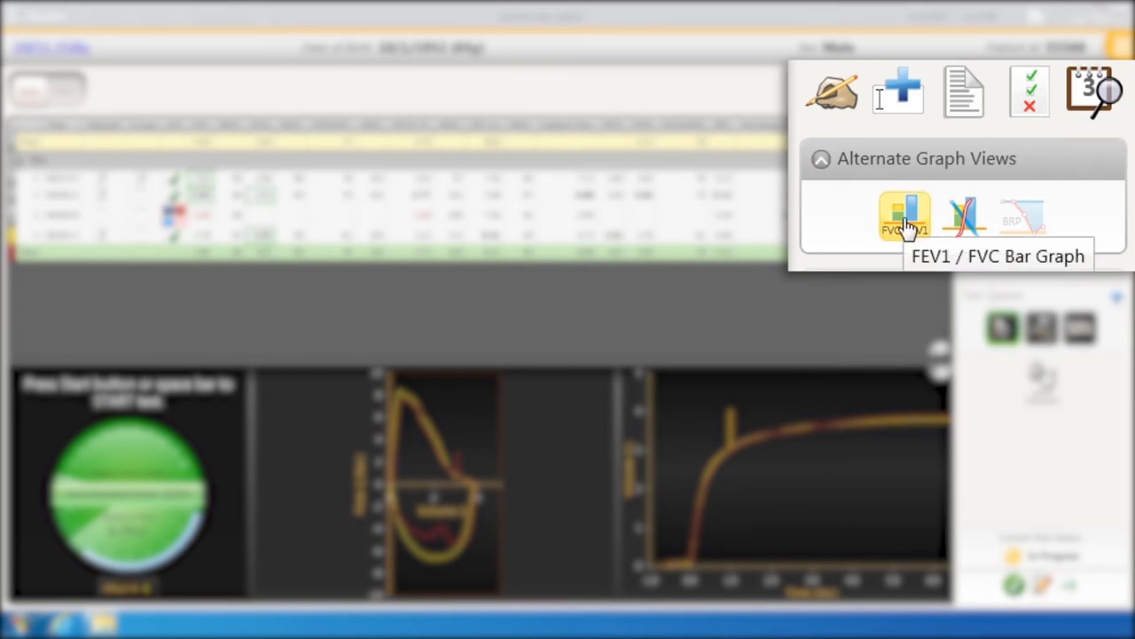
pyautogui.click(904, 216)
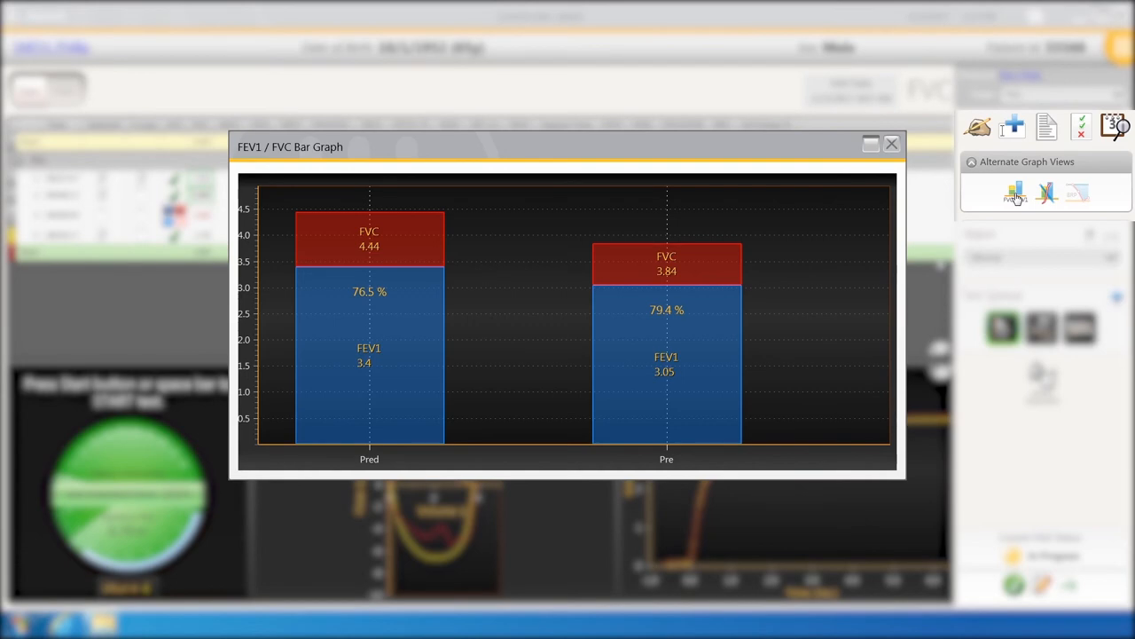
pyautogui.click(891, 144)
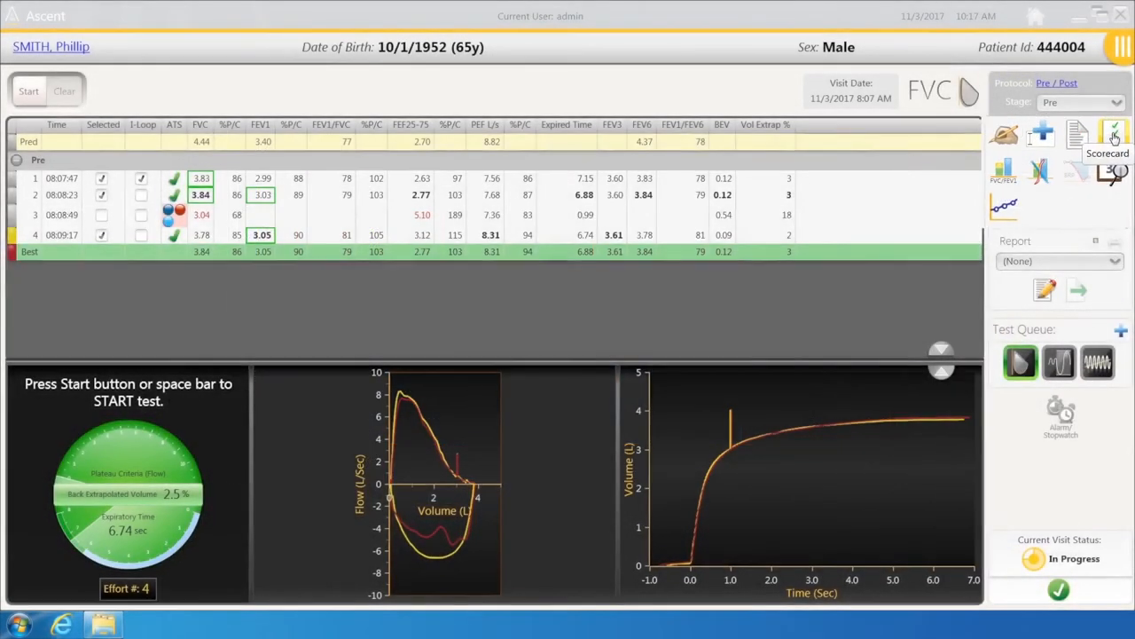
# Step: Choose BRP Complete as the report type
pyautogui.click(1114, 133)
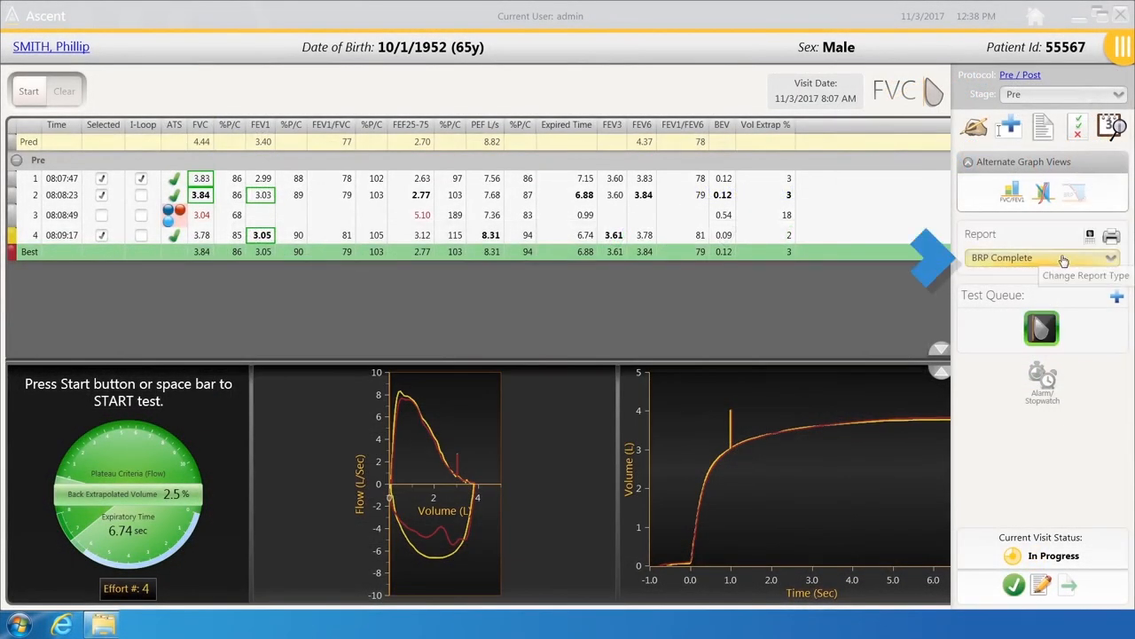
# Step: Choose Single Page Spirometry as the report type
pyautogui.click(1109, 257)
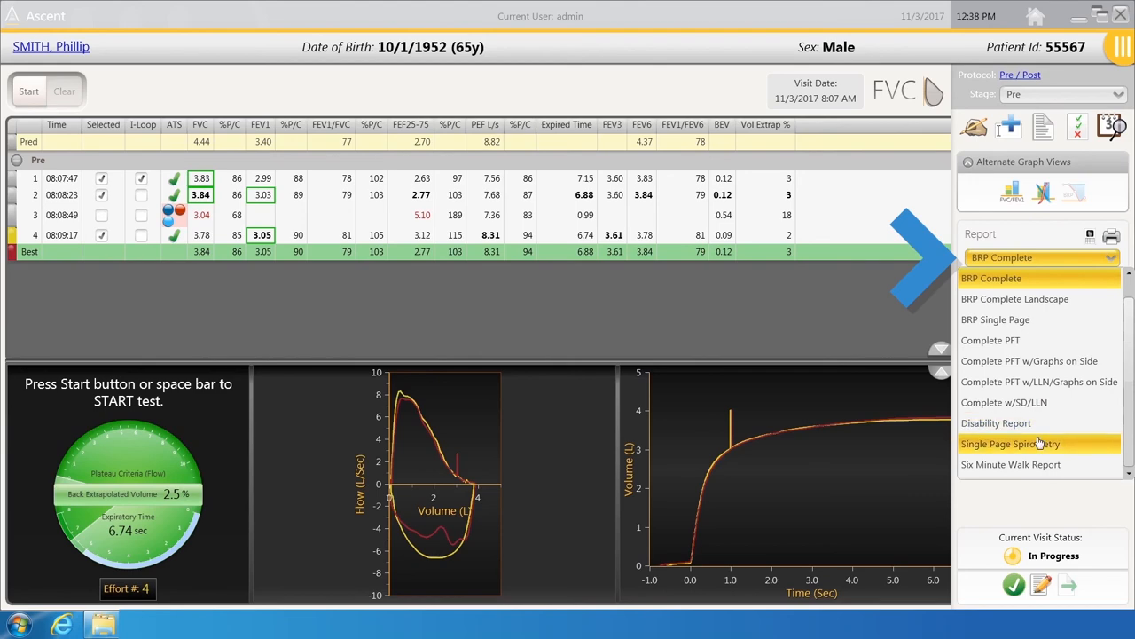
pyautogui.click(1012, 444)
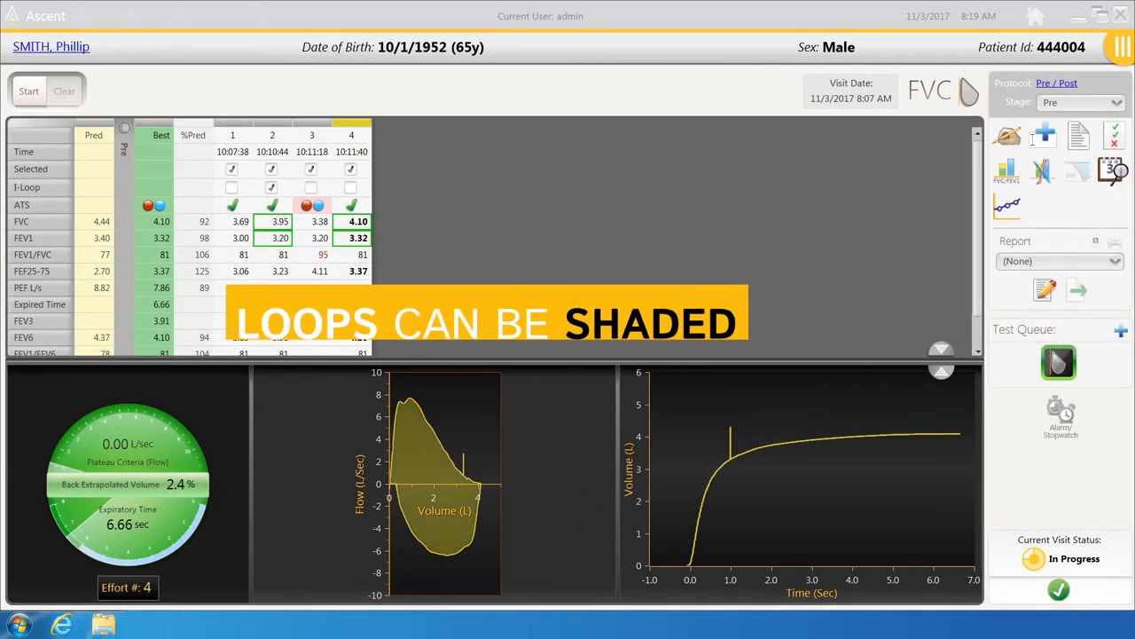
pyautogui.click(28, 91)
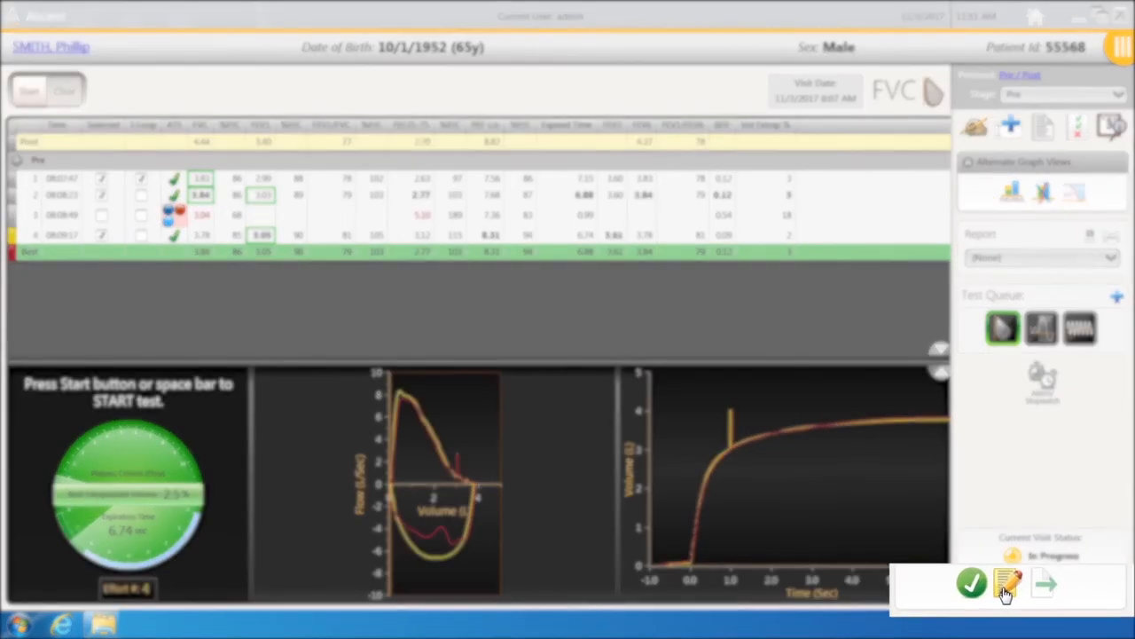
# Step: Enter the interpretation 'Normal study' and save it
pyautogui.click(1007, 582)
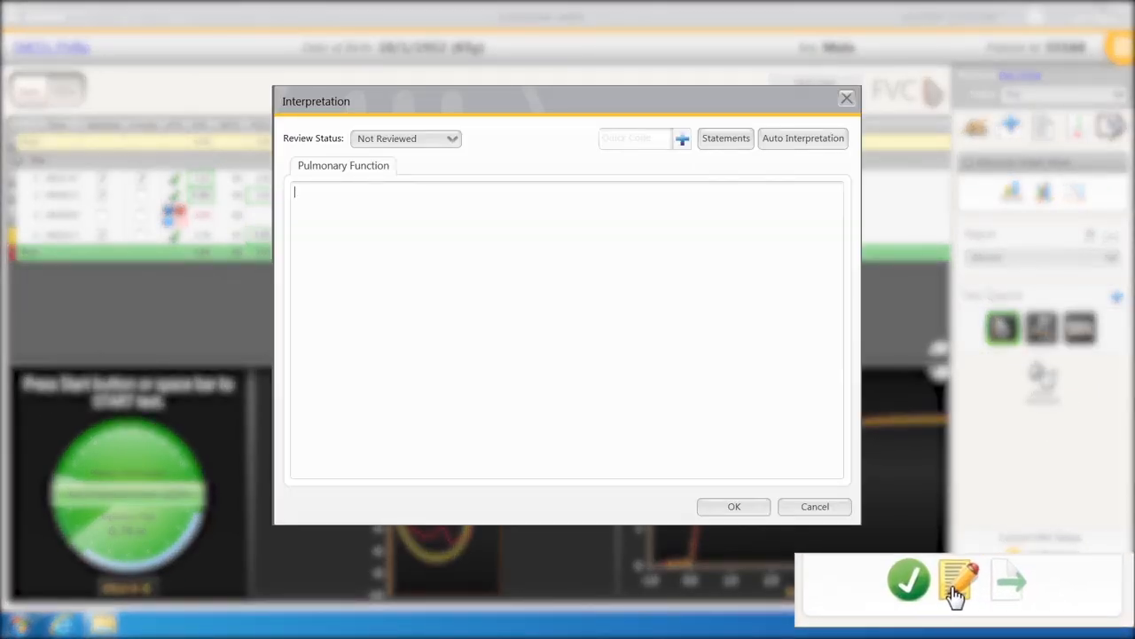
pyautogui.write('Normal st')
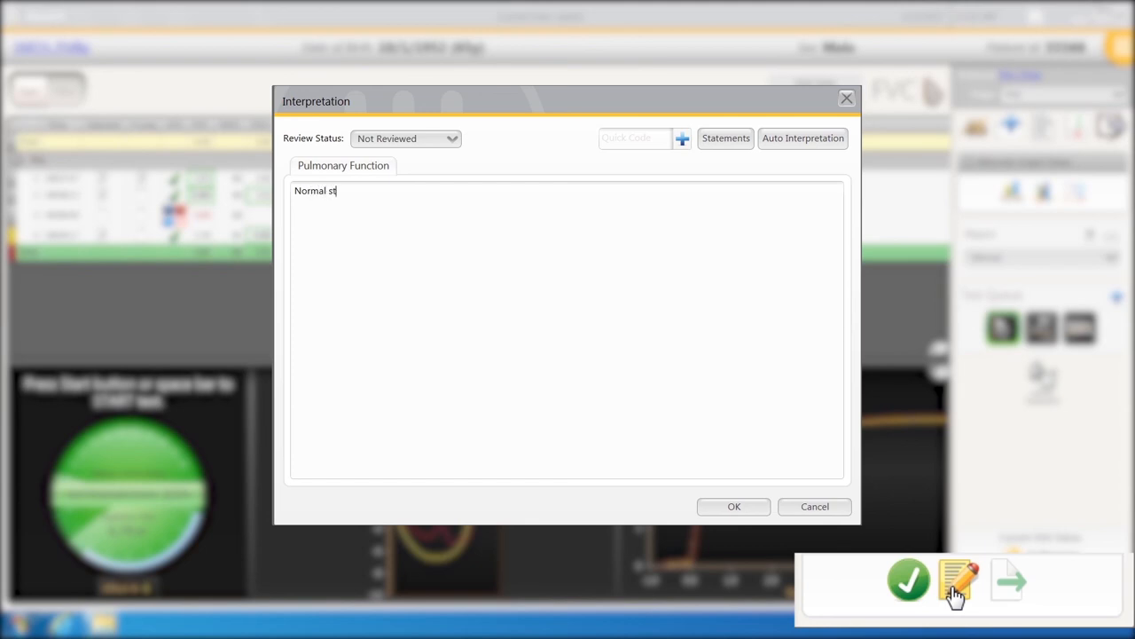
pyautogui.write('udy.')
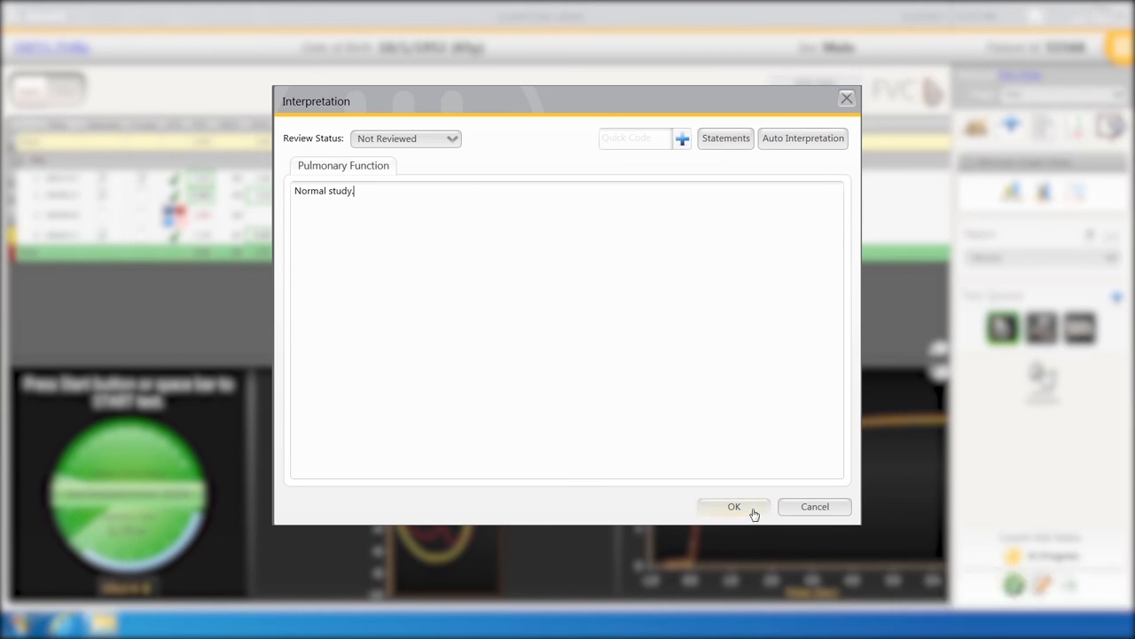
pyautogui.click(735, 505)
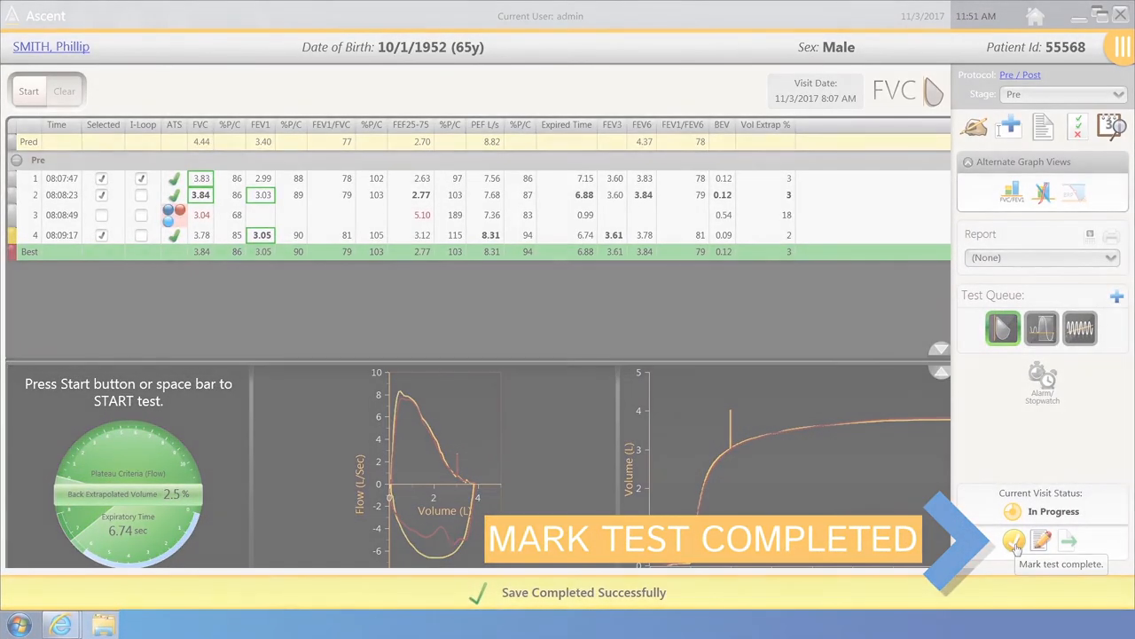